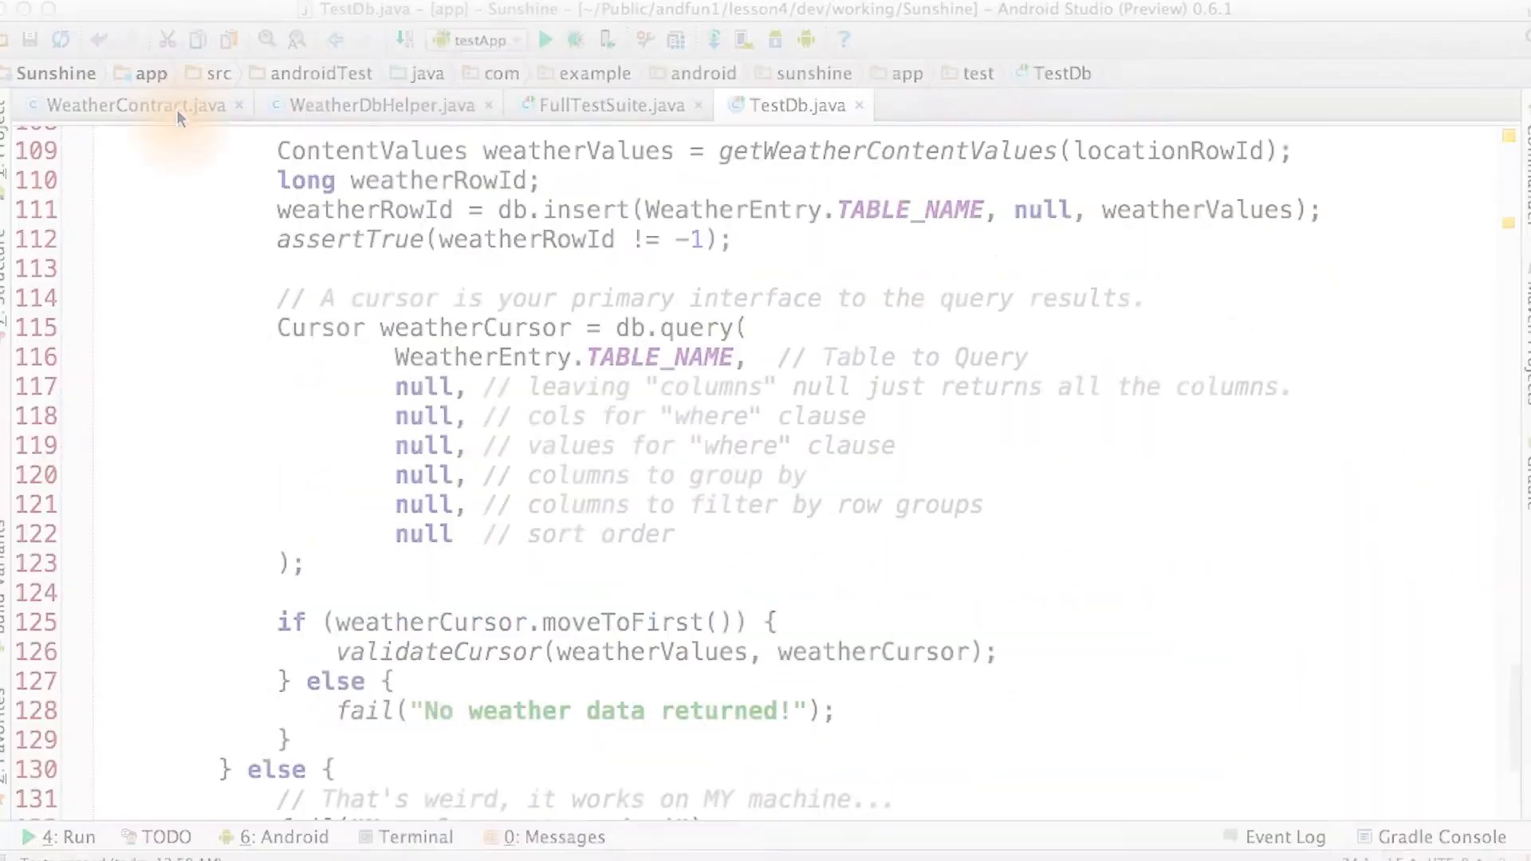
Step: Switch from TestDb.java to WeatherContract.java showing LocationEntry's CONTENT_URI
click(117, 105)
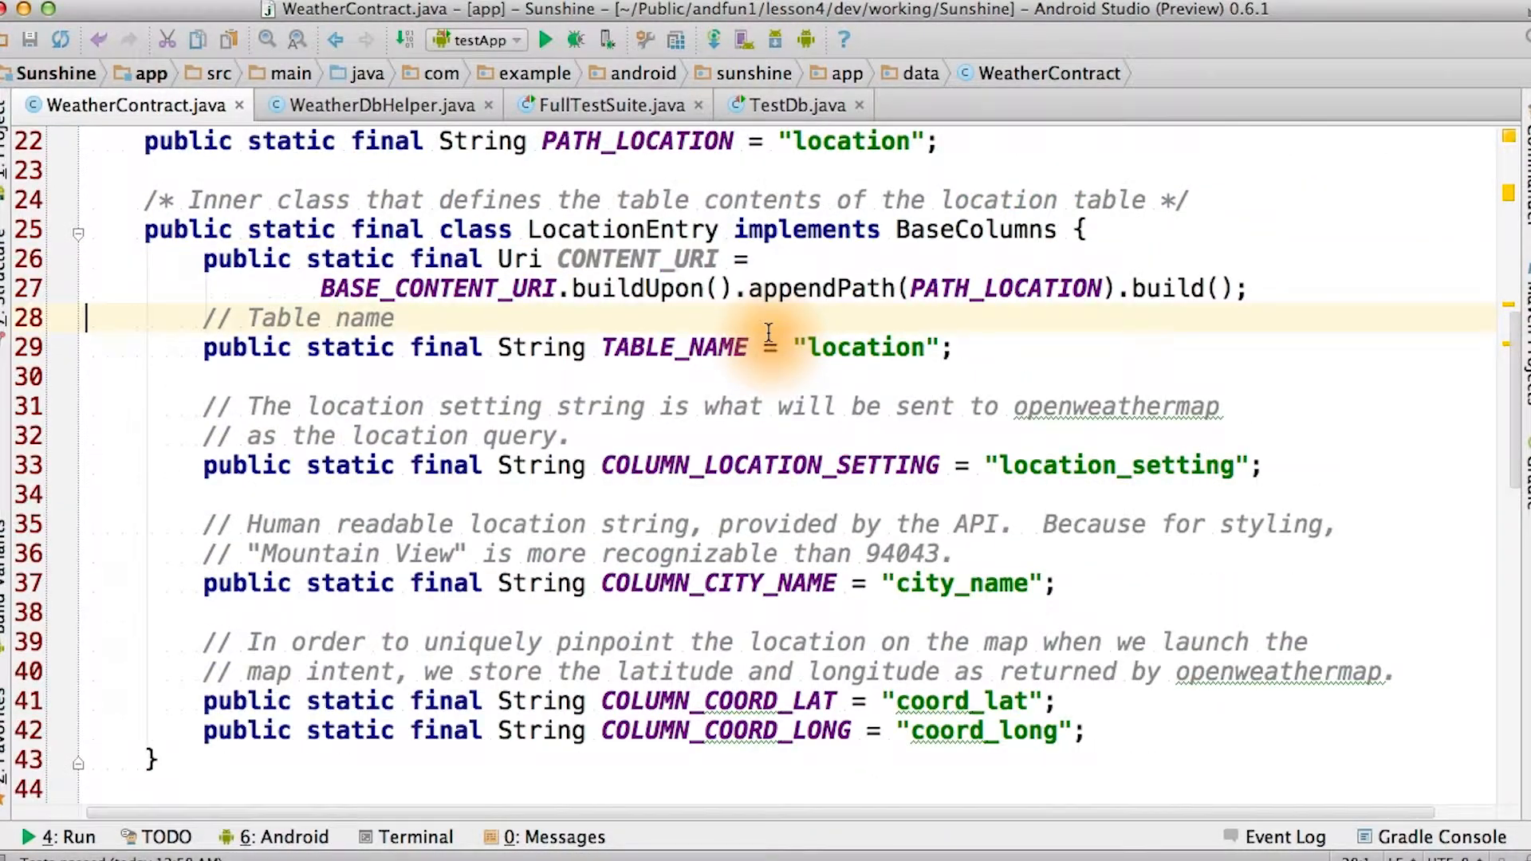
Step: Scroll through LocationEntry's CONTENT_TYPE and CONTENT_ITEM_TYPE down to WeatherEntry's URI constants
scroll(down, 3)
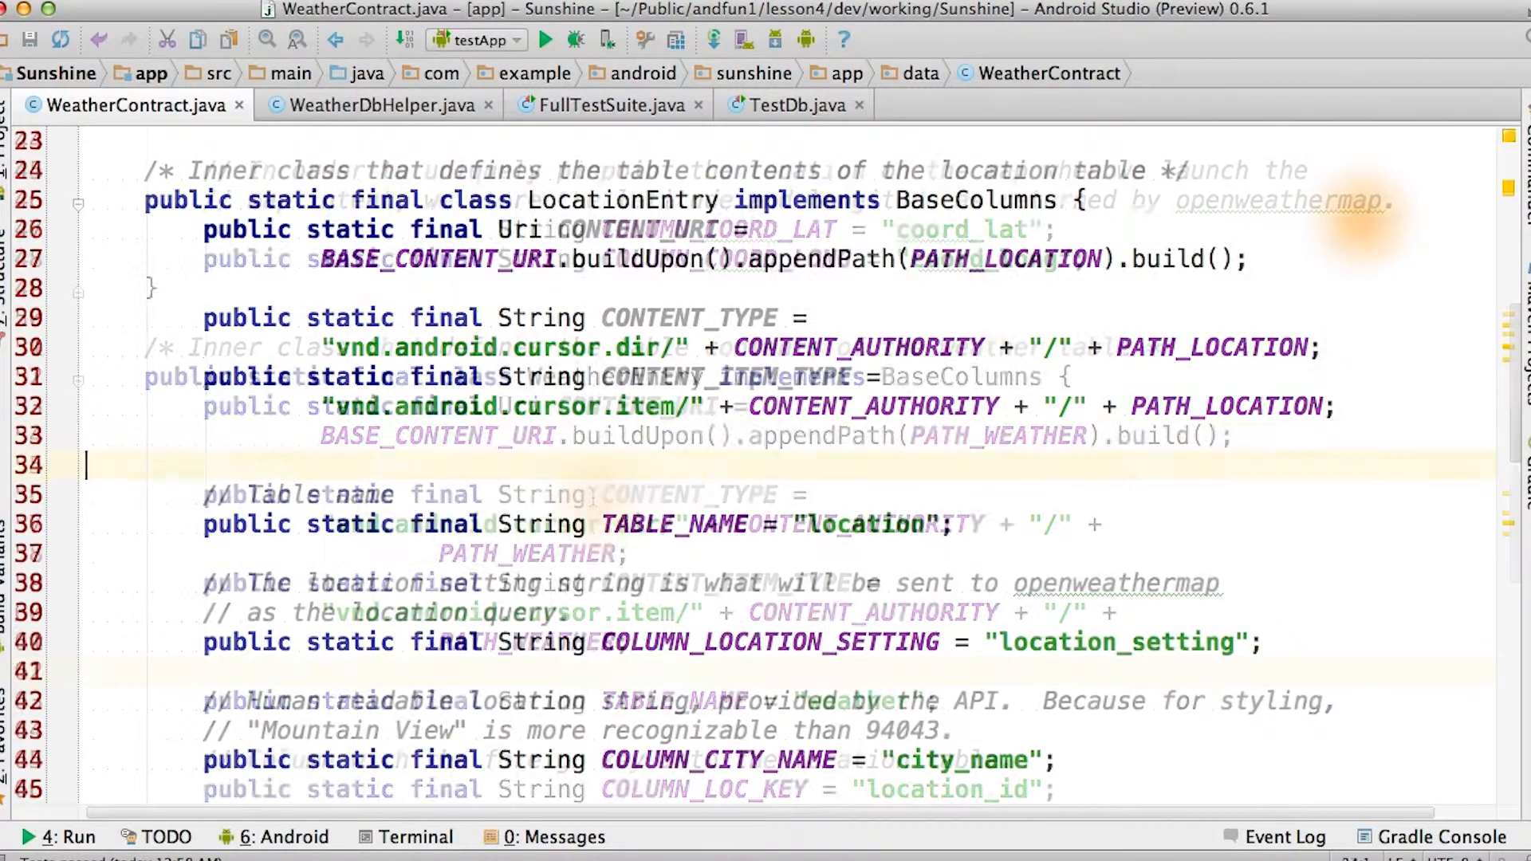
scroll(down, 3)
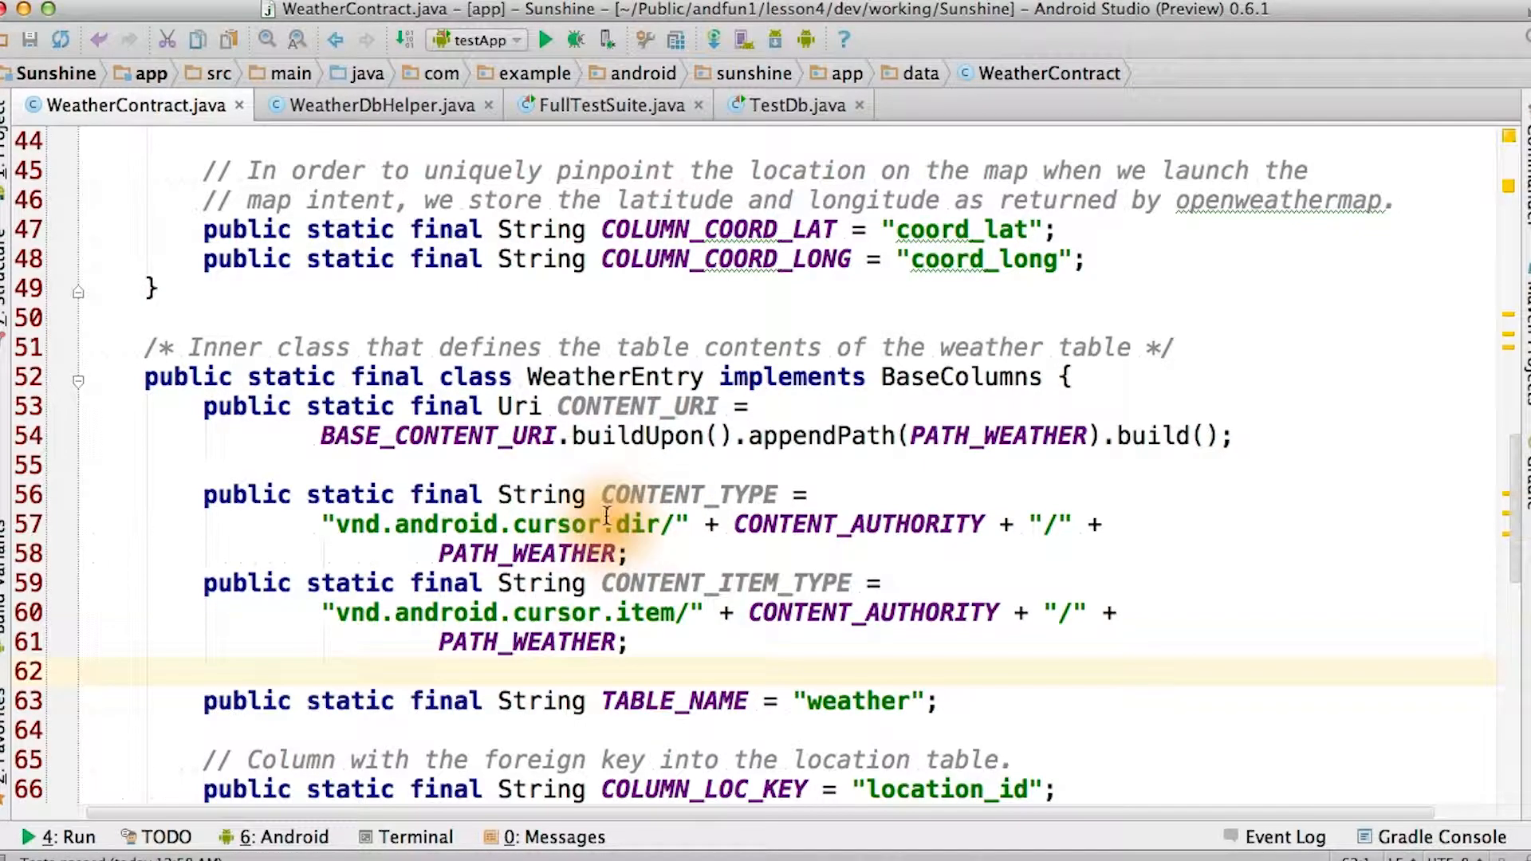
mouse_move(616, 612)
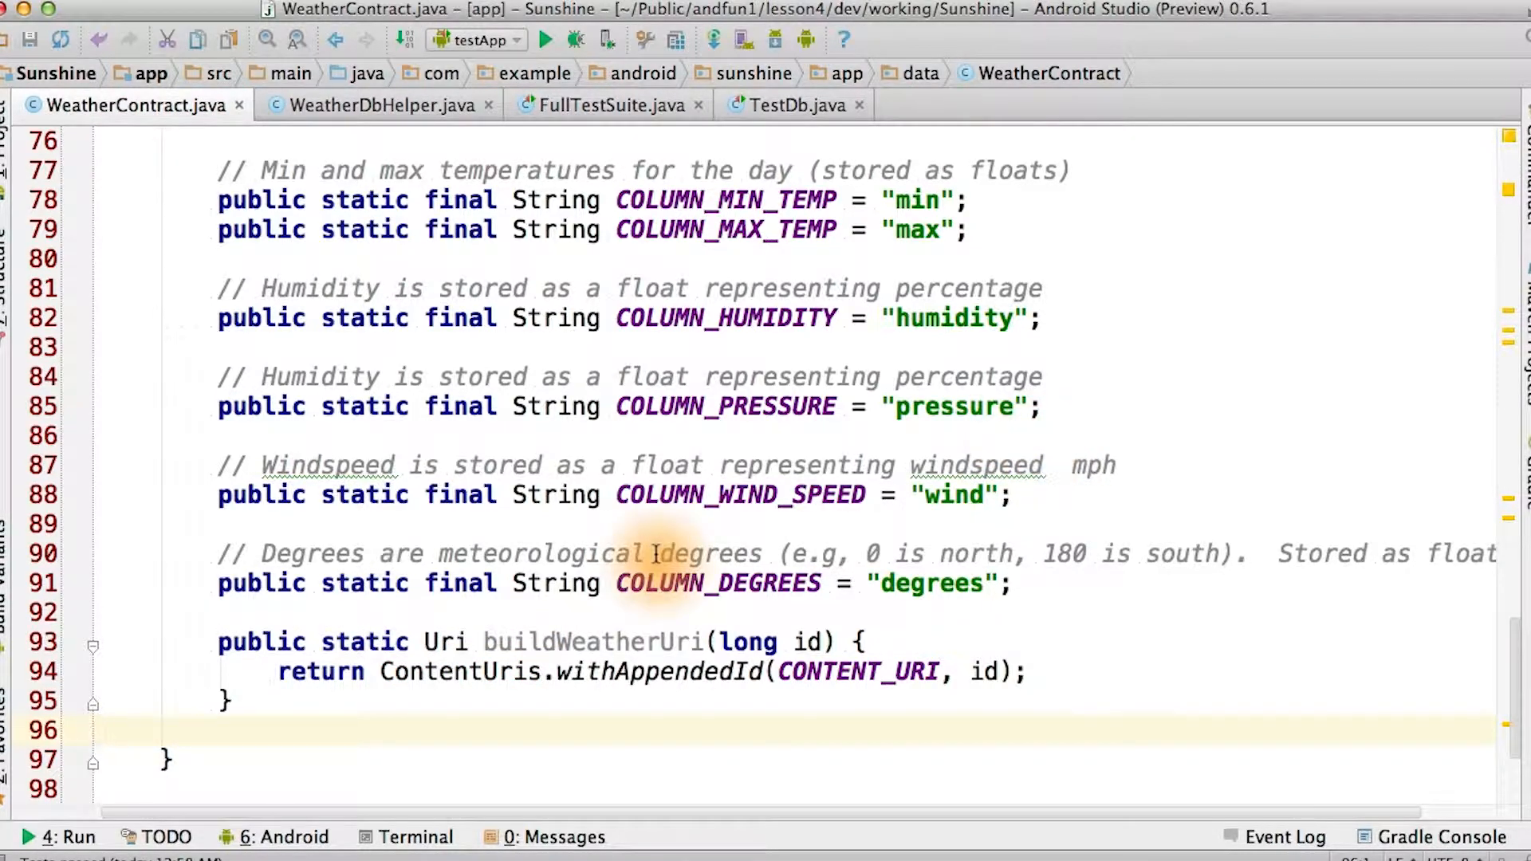
mouse_move(442, 641)
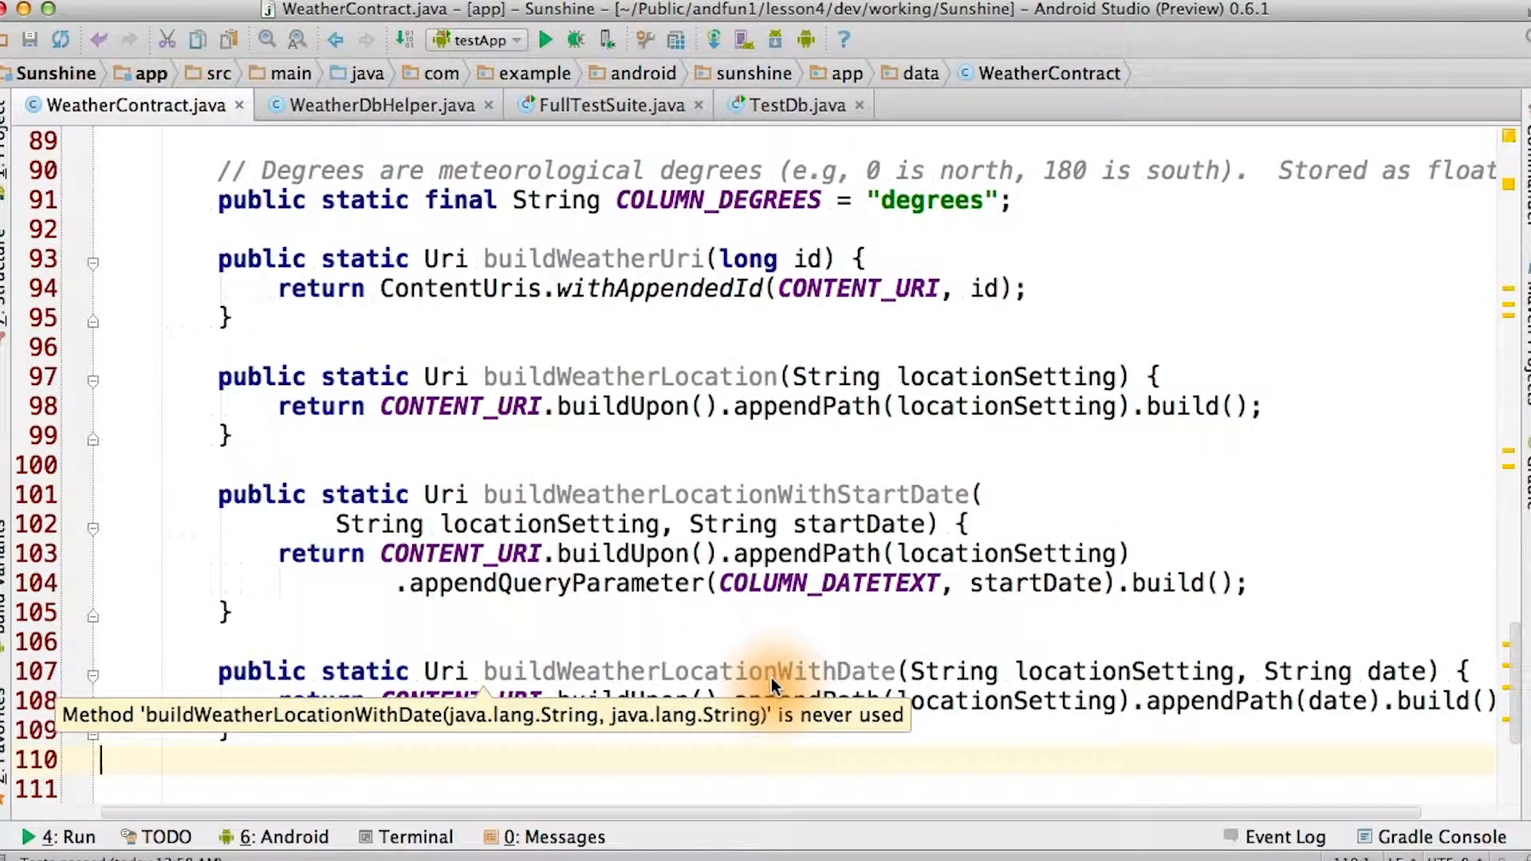
mouse_move(1104, 684)
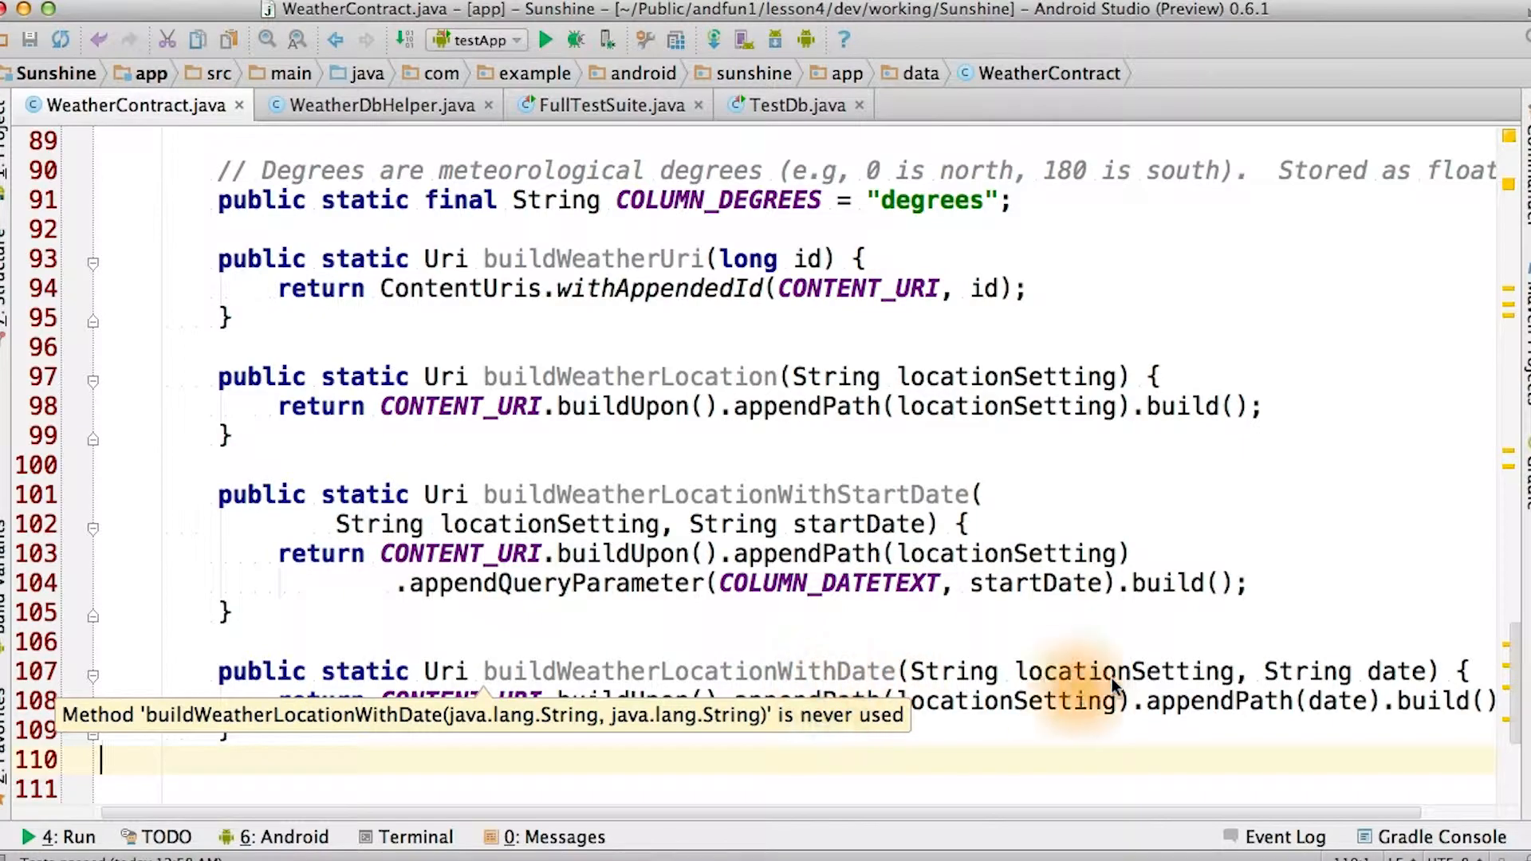
Step: Scroll to WeatherEntry's getLocationSettingFromUri, getDateFromUri and getStartDateFromUri helpers
scroll(down, 3)
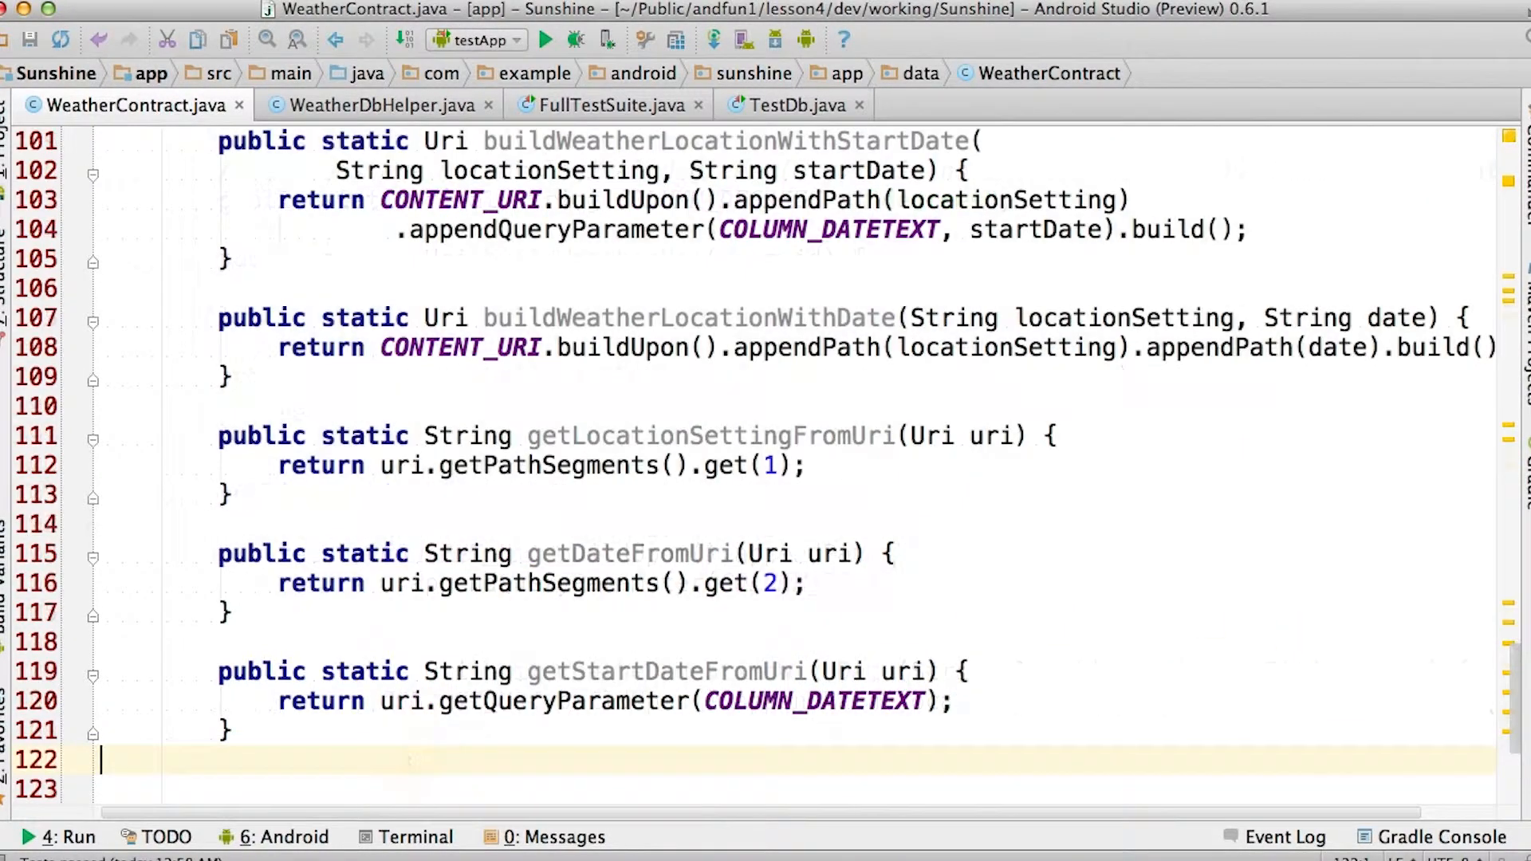
mouse_move(767, 435)
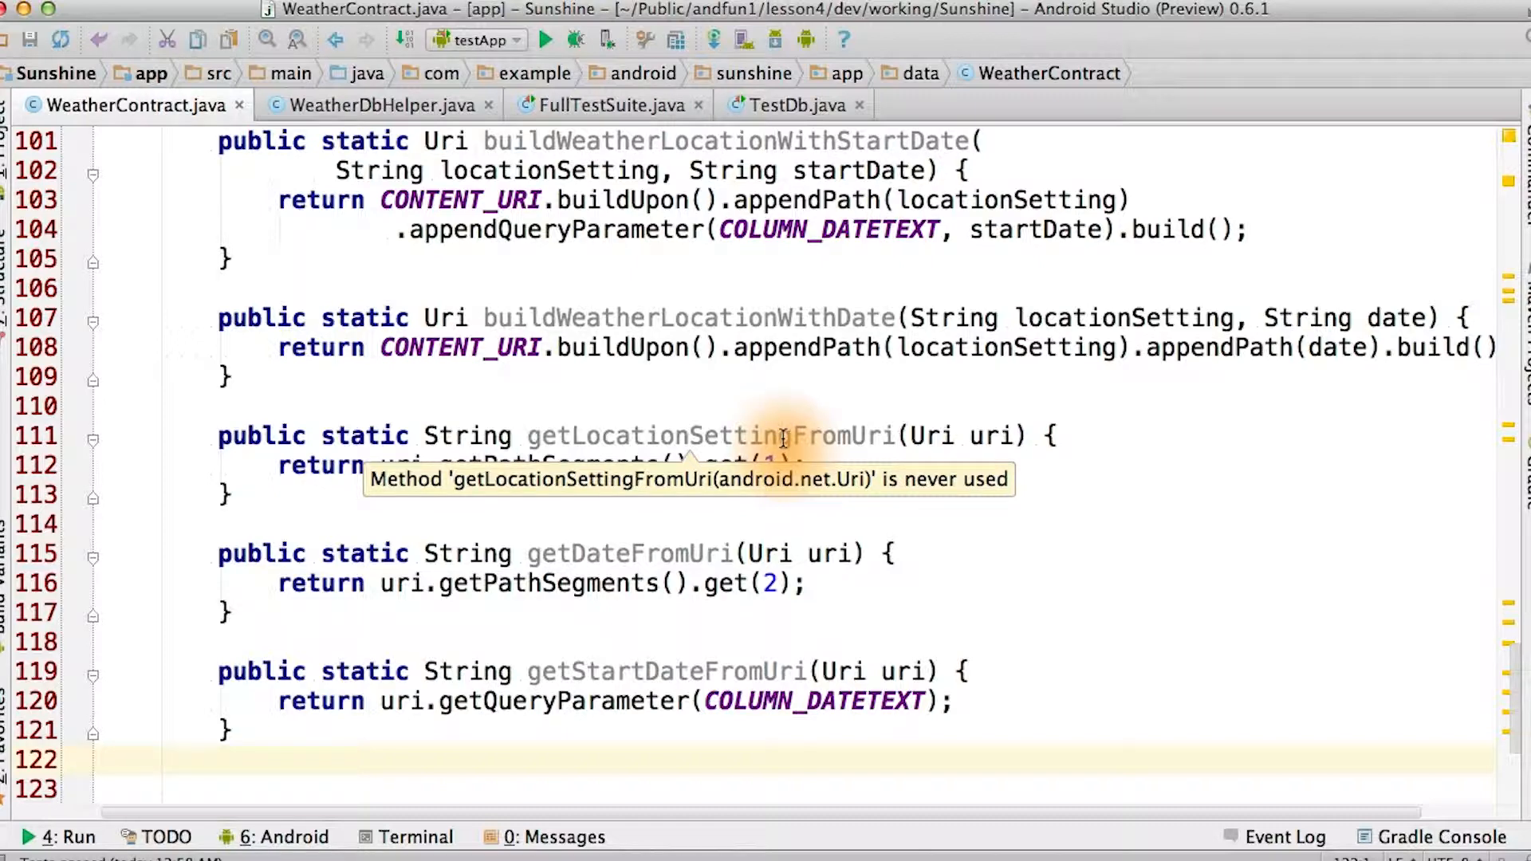
mouse_move(537, 469)
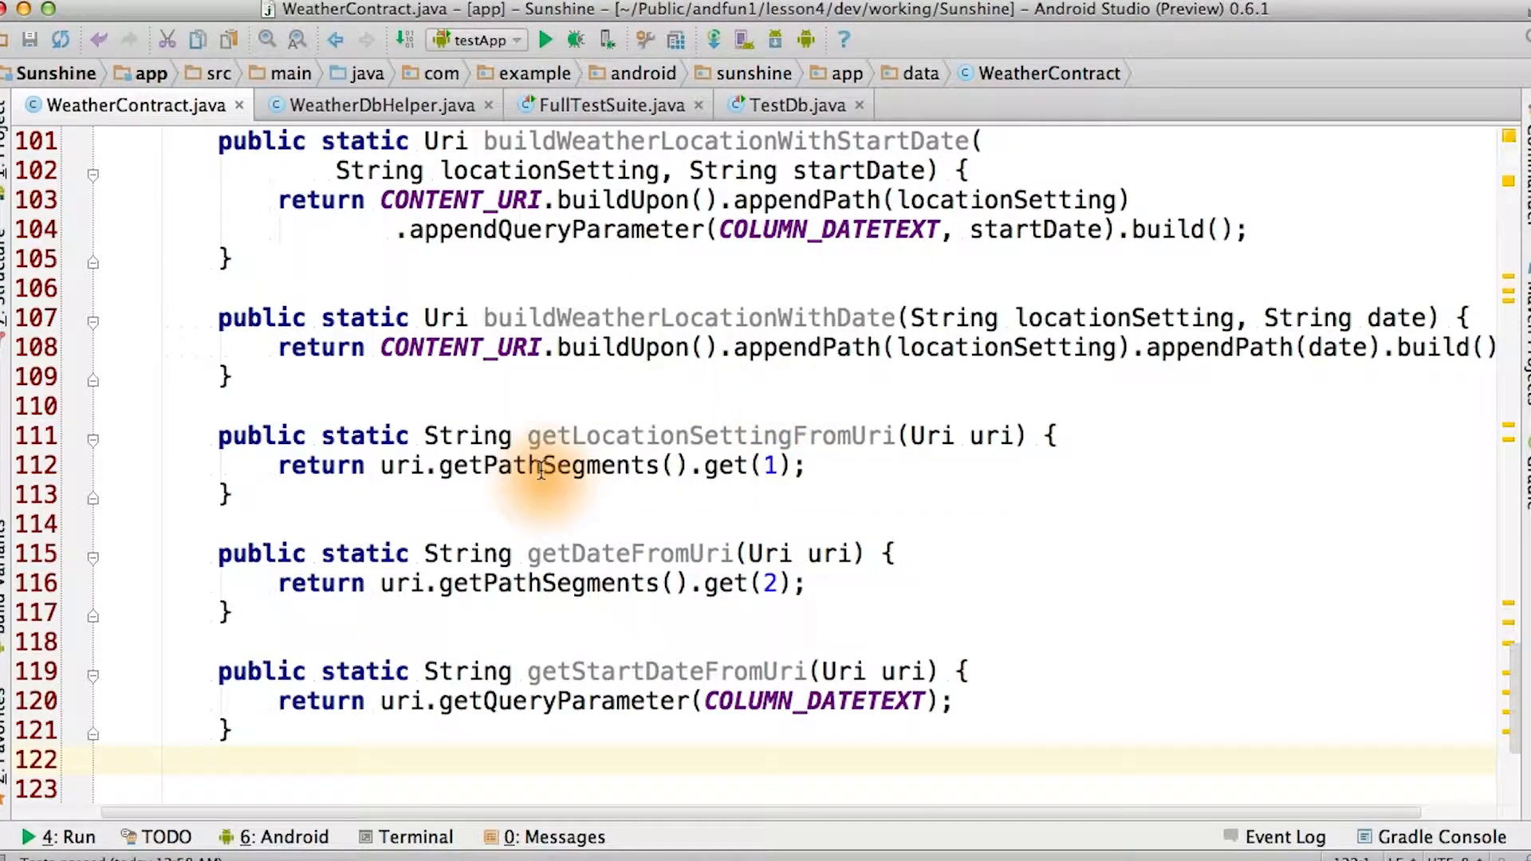